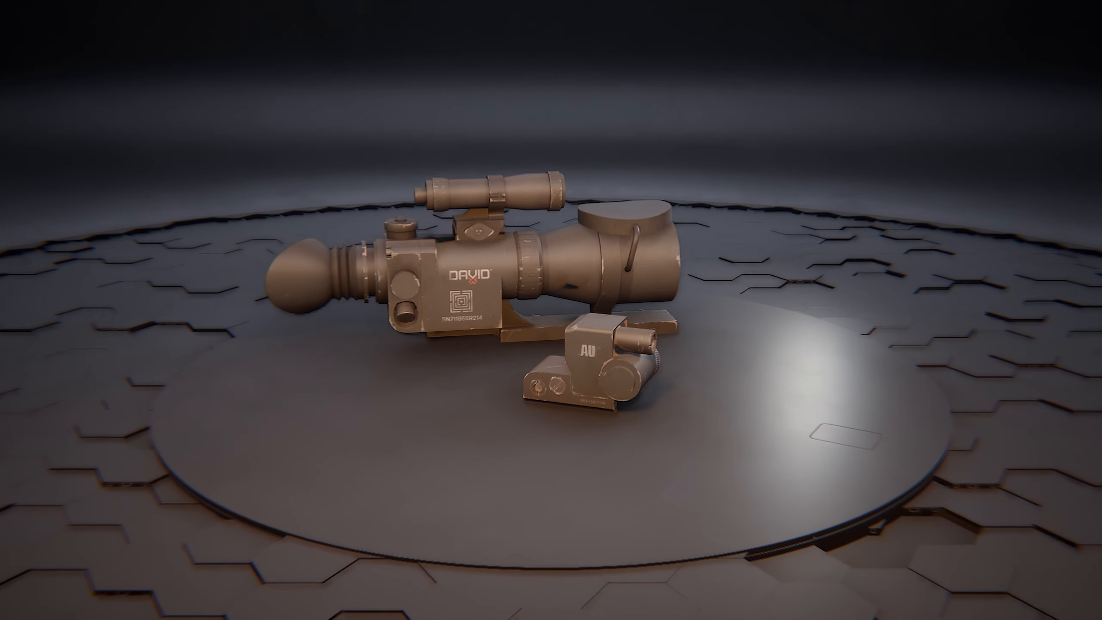
left_click_drag(562, 315, 534, 295)
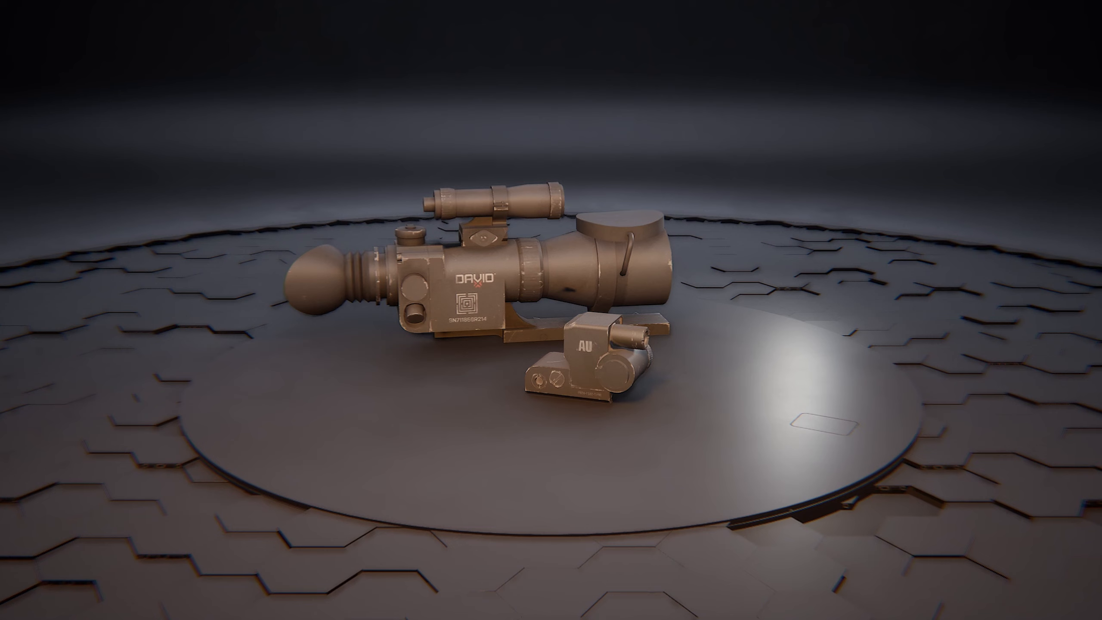